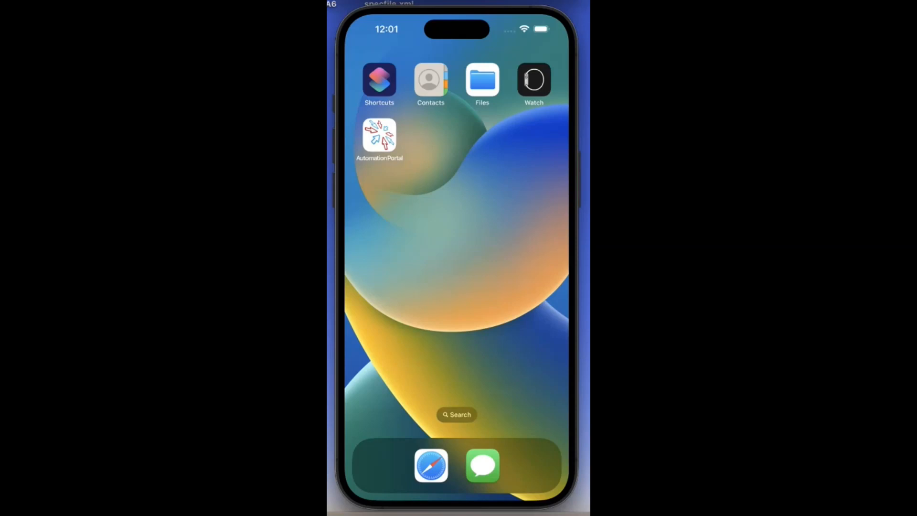
# Launch the Automation Portal app from the home screen to its welcome screen.
pyautogui.click(380, 135)
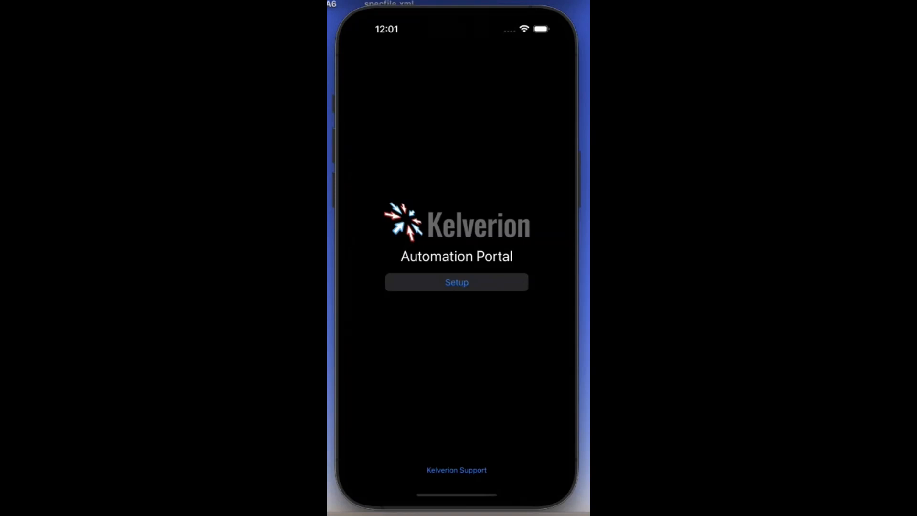
pyautogui.moveTo(496, 171)
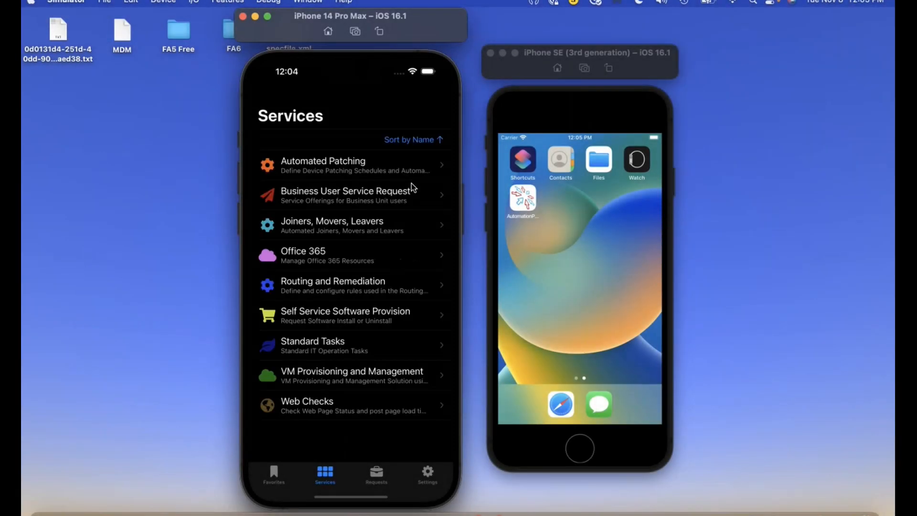
pyautogui.moveTo(384, 145)
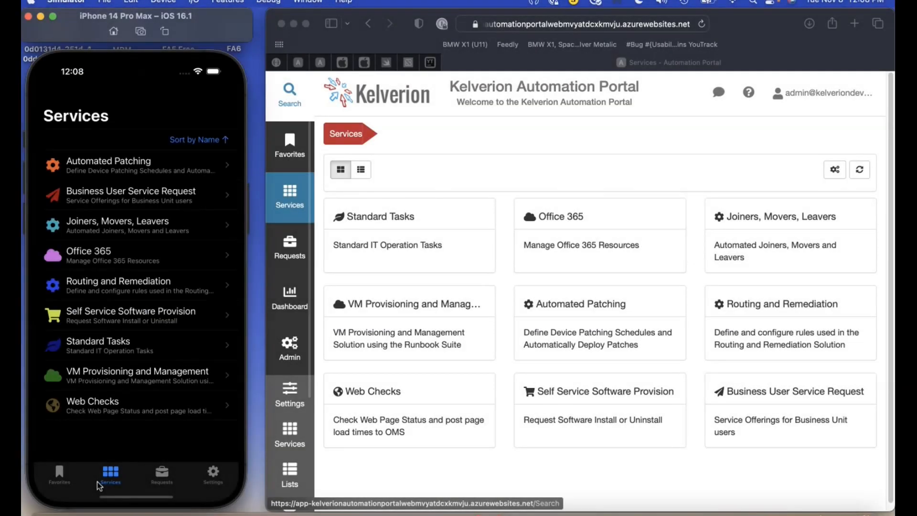
pyautogui.moveTo(58, 479)
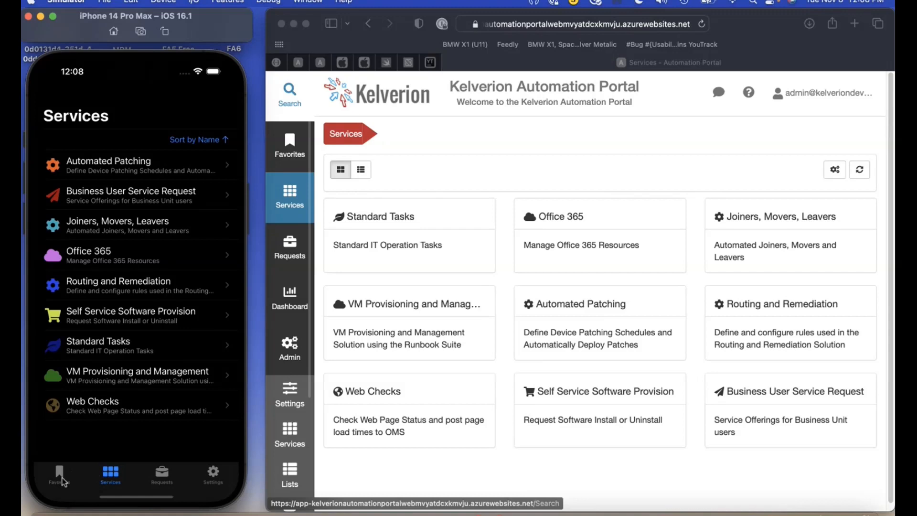
pyautogui.moveTo(115, 483)
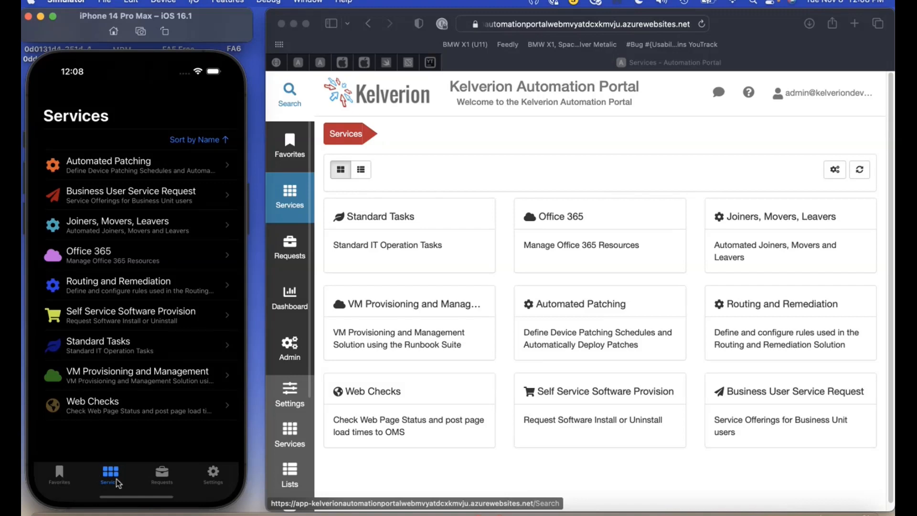
pyautogui.moveTo(212, 474)
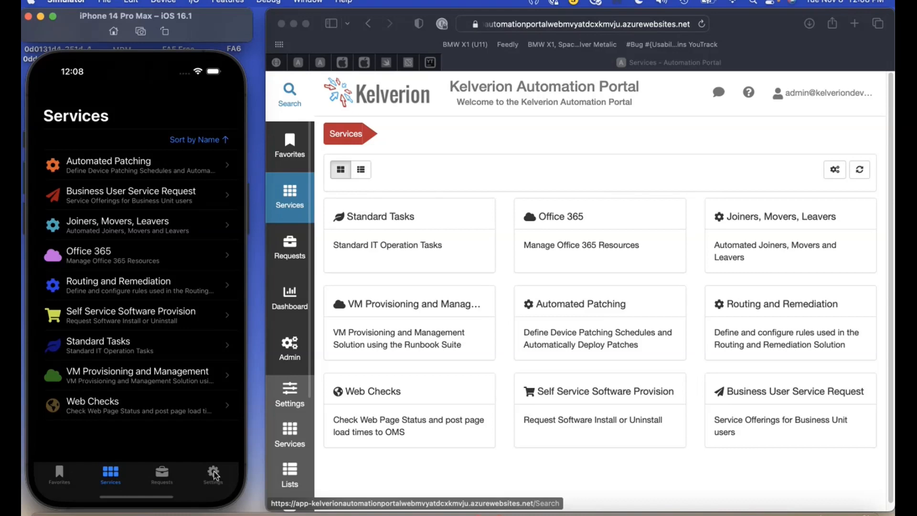
pyautogui.moveTo(129, 168)
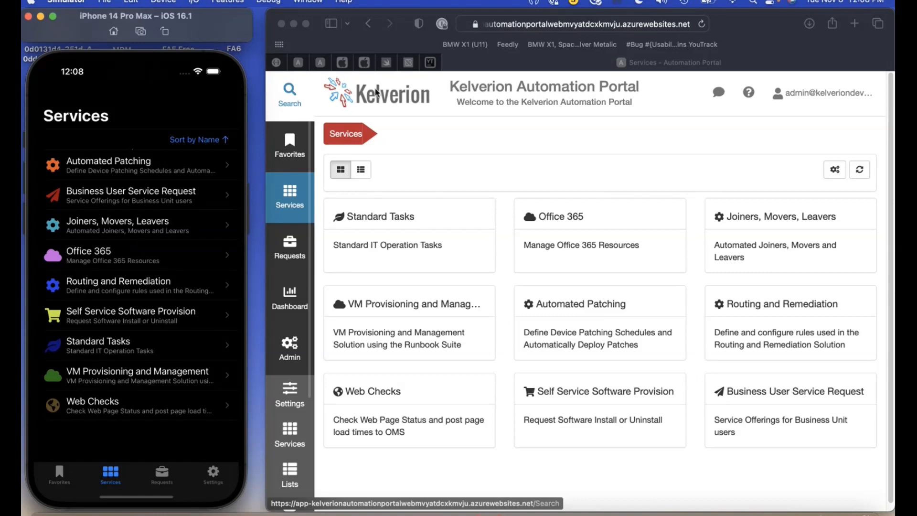
pyautogui.moveTo(199, 137)
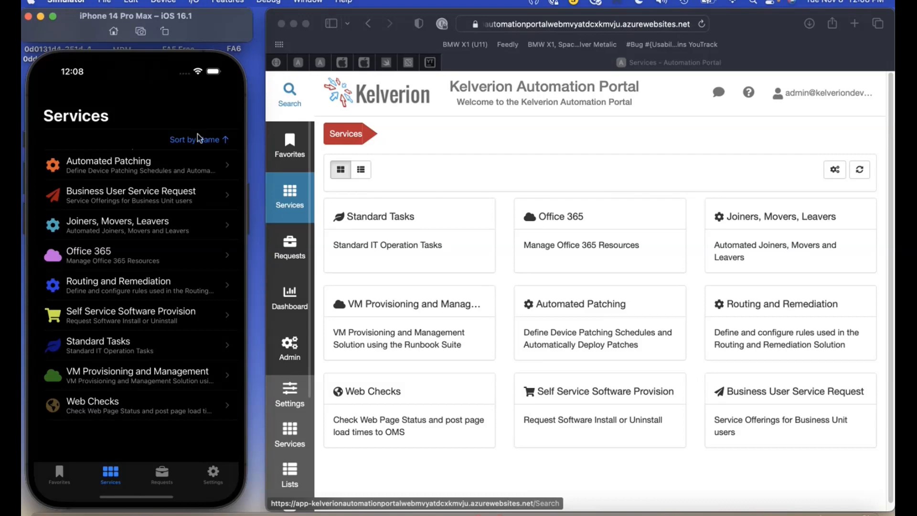
# Dismiss the Sort by Name choices, glance at Requests, then return to Services for VM Provisioning and Management.
pyautogui.click(193, 139)
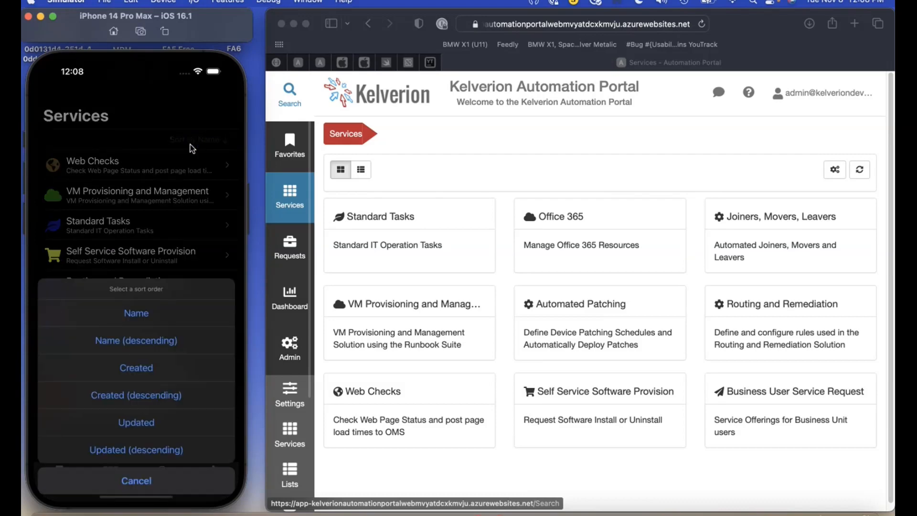
pyautogui.click(135, 313)
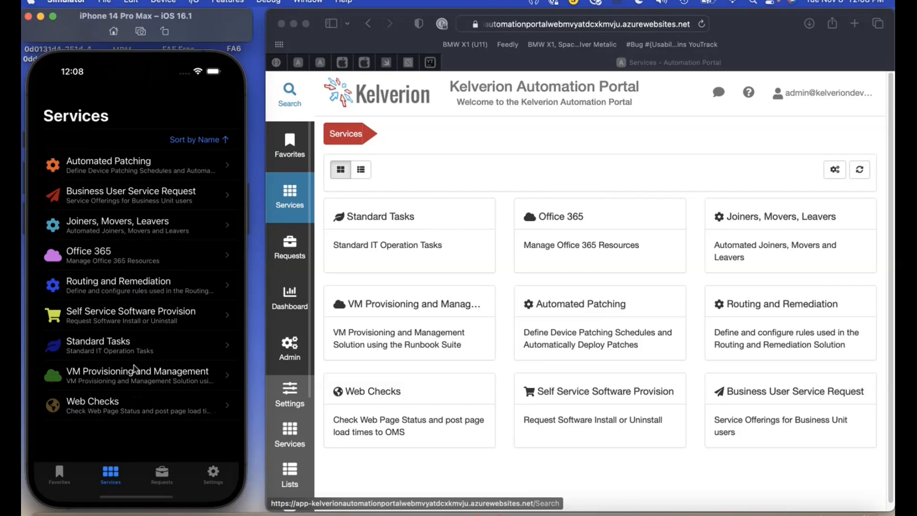
pyautogui.click(162, 473)
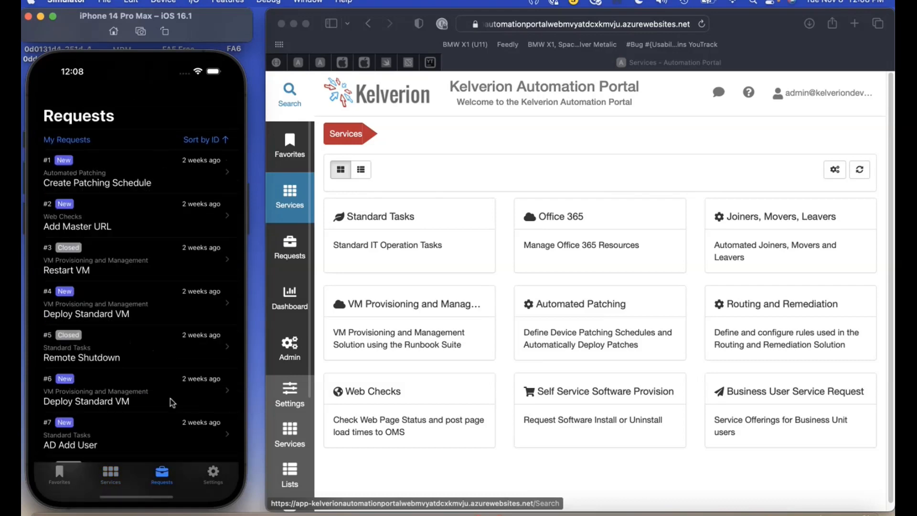
pyautogui.click(58, 474)
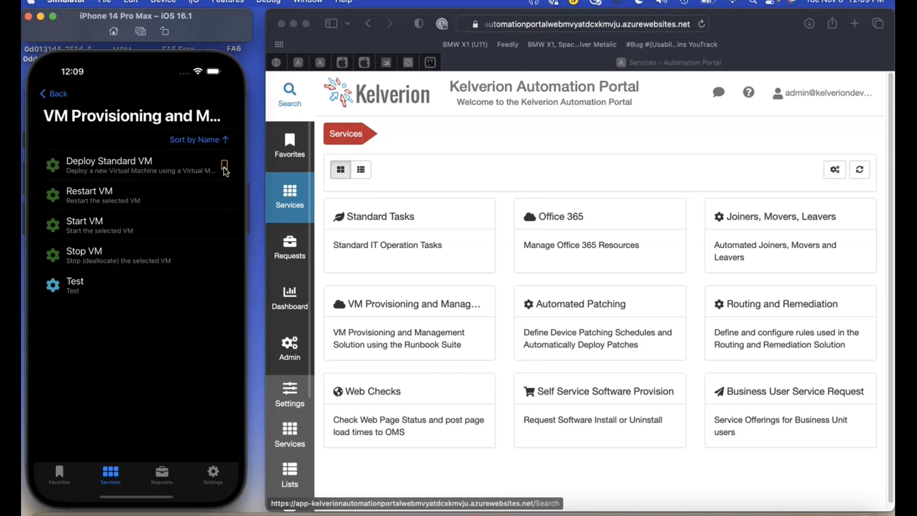
# Start a Deploy Standard VM request with 'Test' as VM FQDN and Description and the expiry date turned off.
pyautogui.click(109, 166)
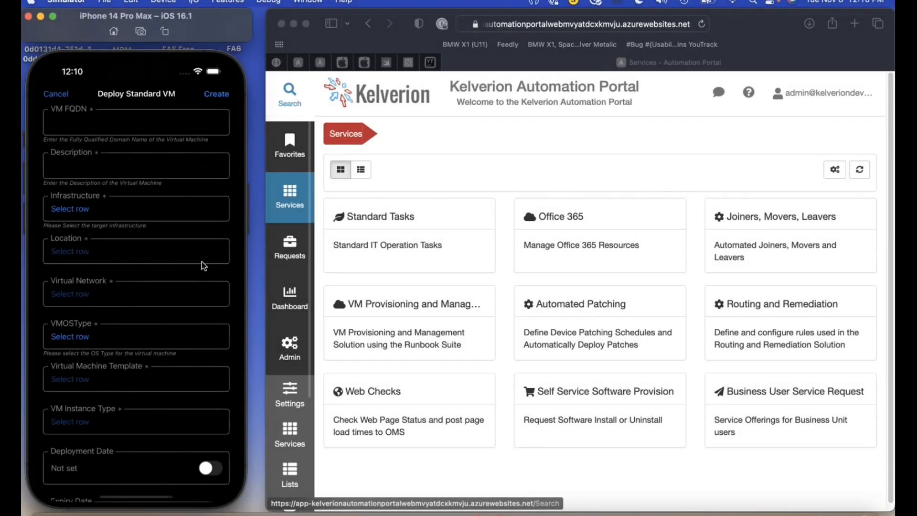
pyautogui.moveTo(209, 160)
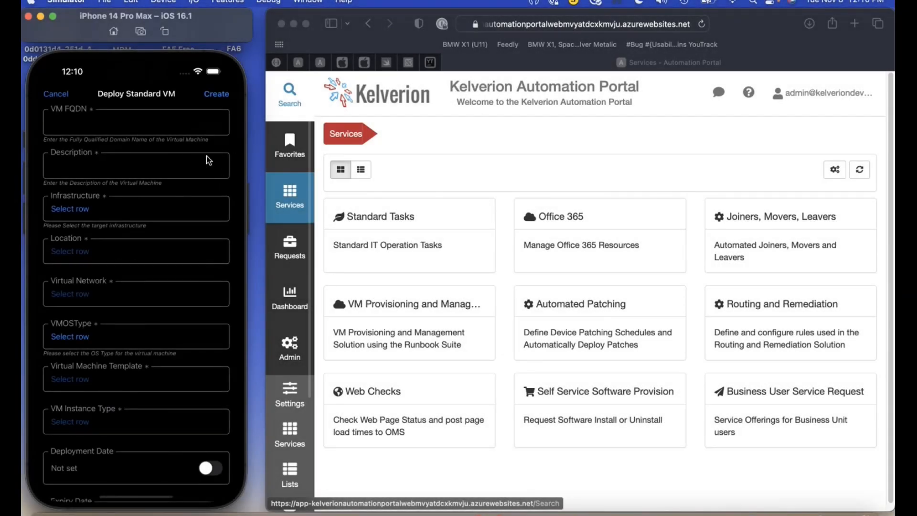
pyautogui.moveTo(215, 101)
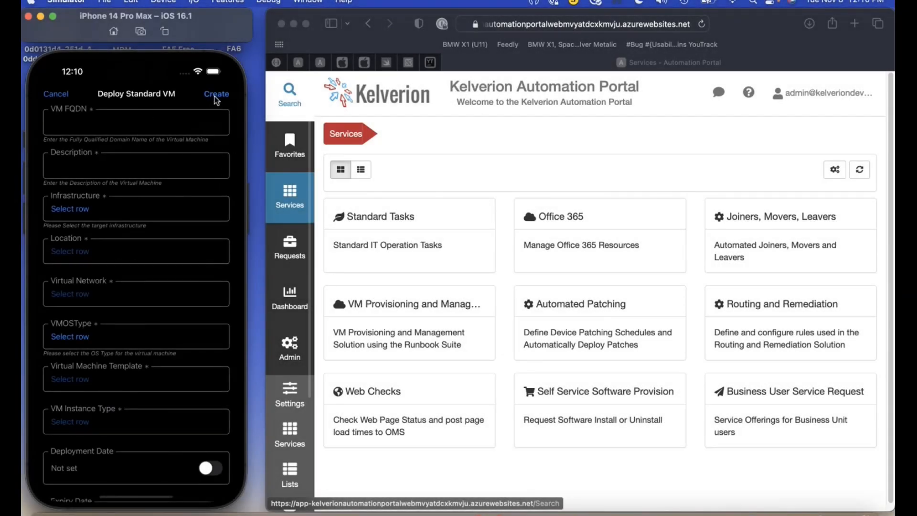
pyautogui.click(216, 93)
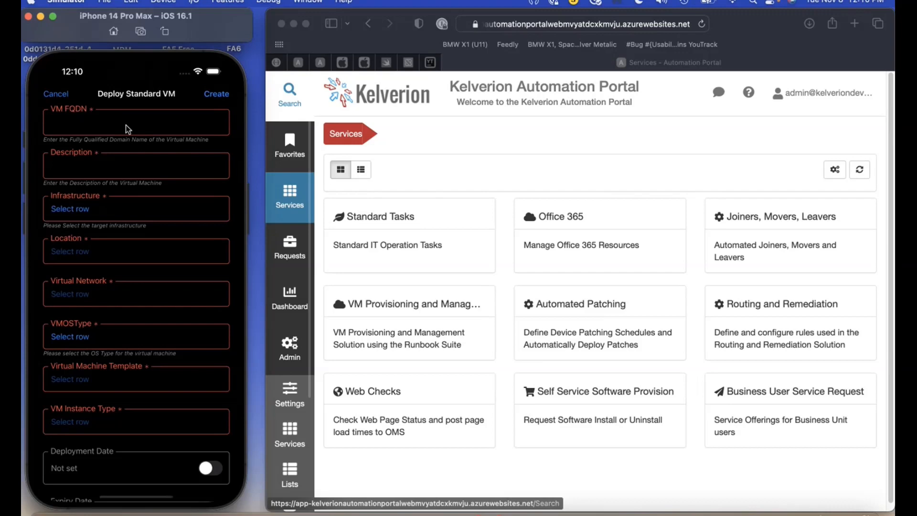
pyautogui.moveTo(54, 96)
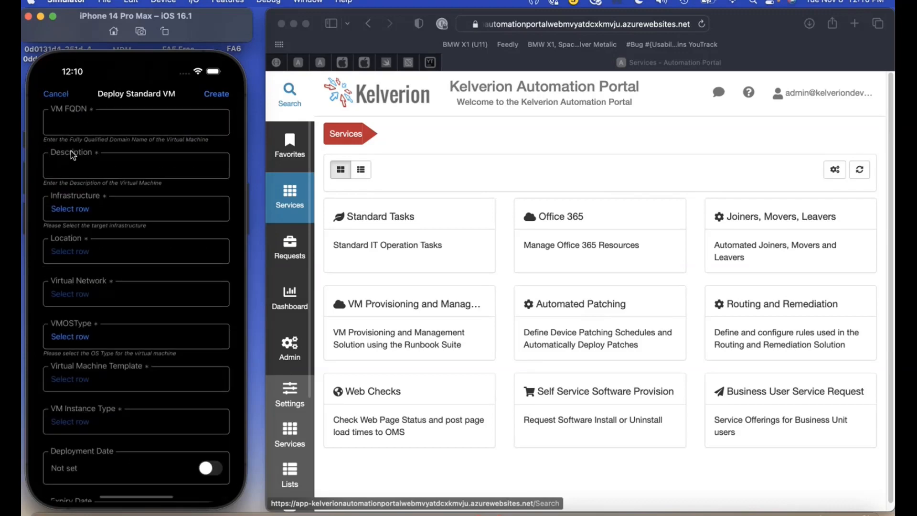
pyautogui.moveTo(132, 152)
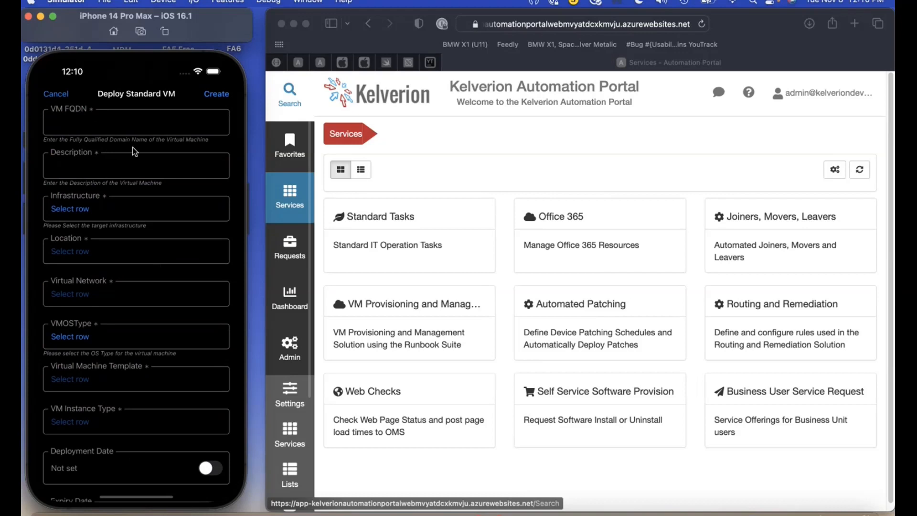
pyautogui.write('Test')
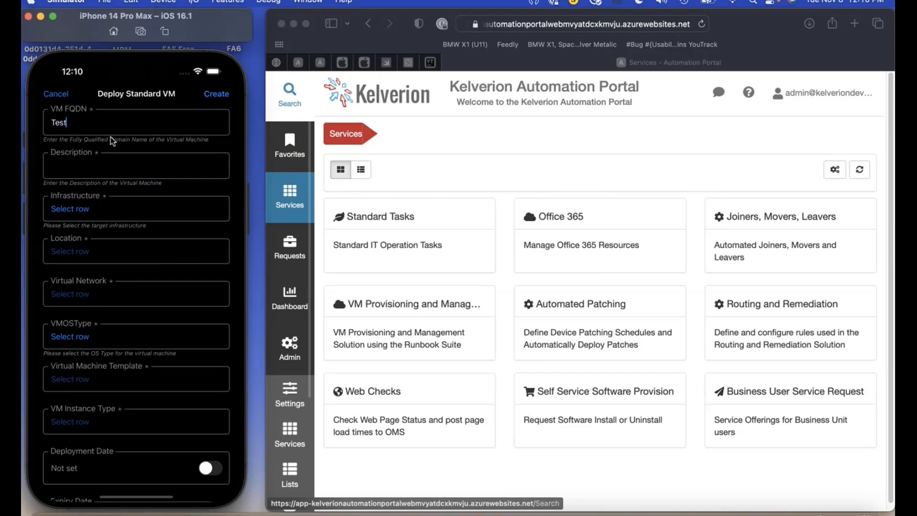
pyautogui.write('Test')
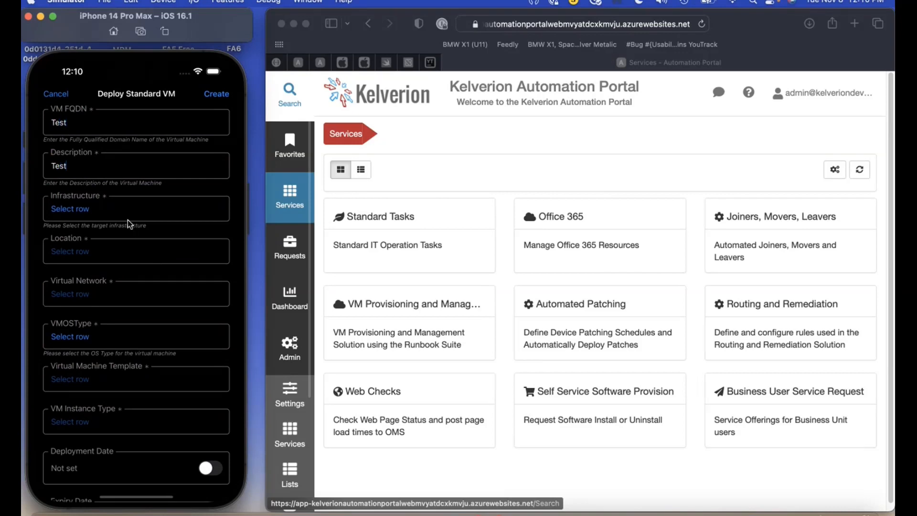
pyautogui.moveTo(88, 212)
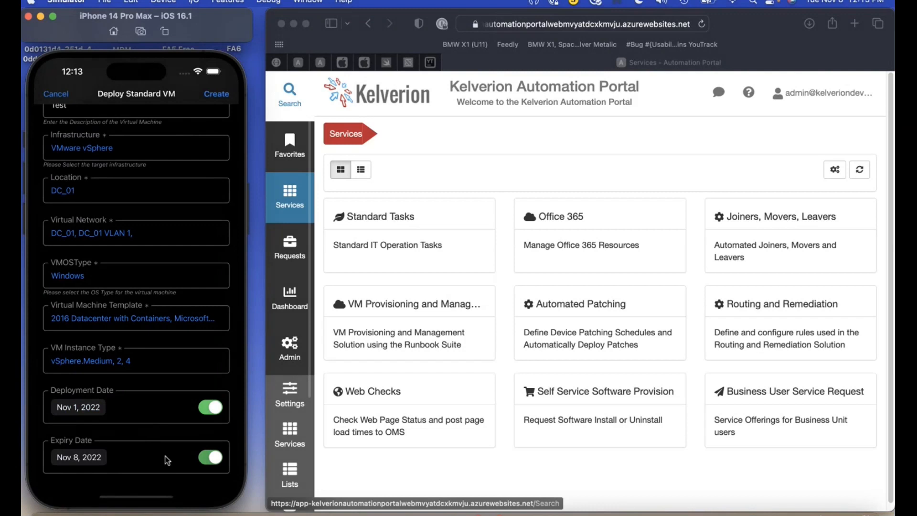
pyautogui.click(409, 304)
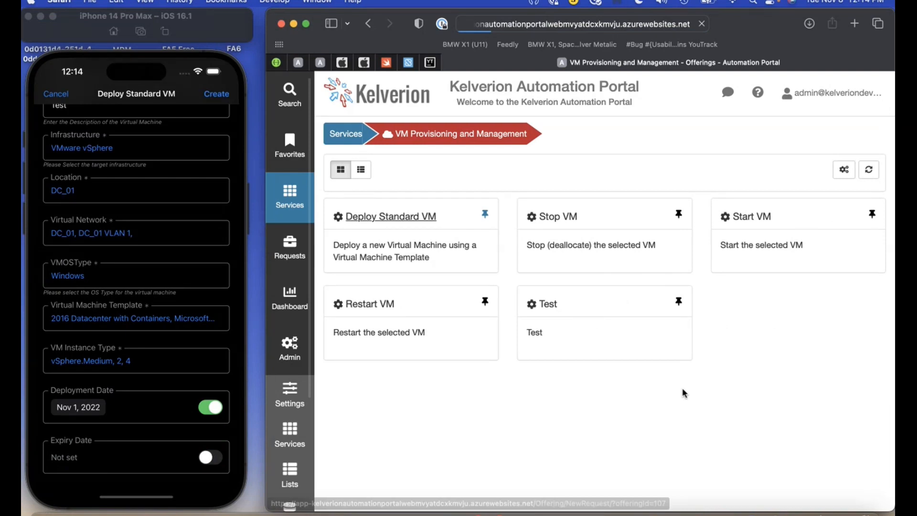
# Submit the Deploy Standard VM request via Create, returning to the VM Provisioning offerings.
pyautogui.click(390, 216)
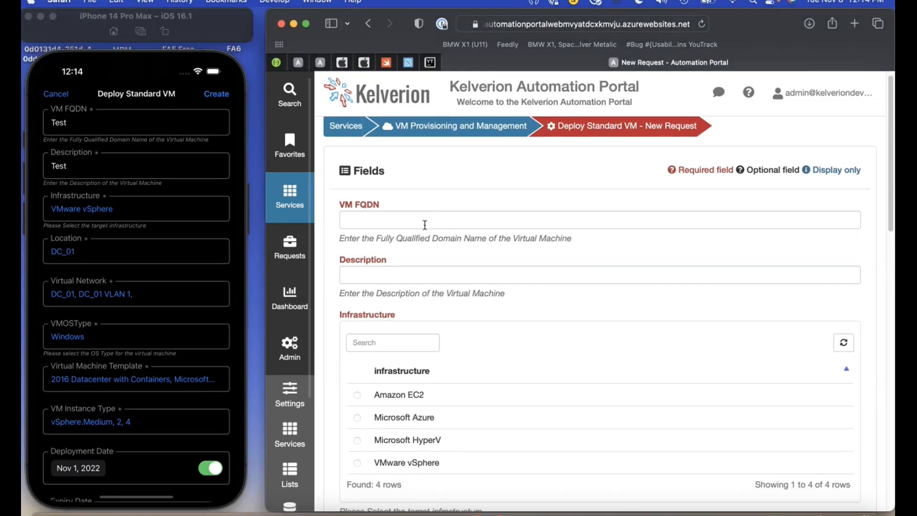
pyautogui.scroll(-3)
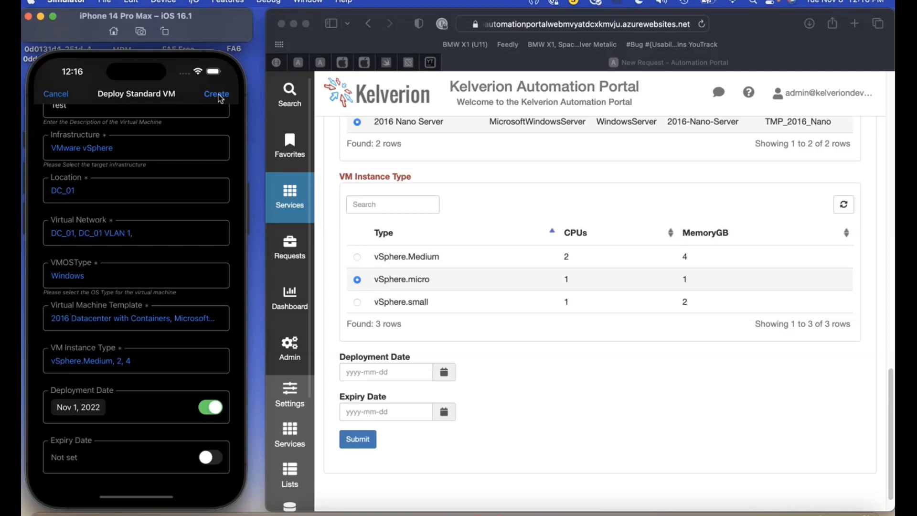
pyautogui.click(55, 94)
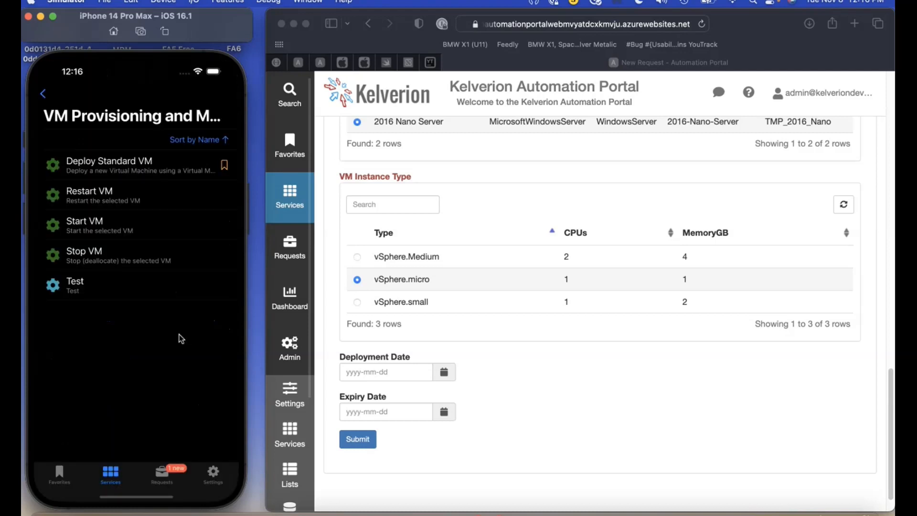
pyautogui.moveTo(168, 477)
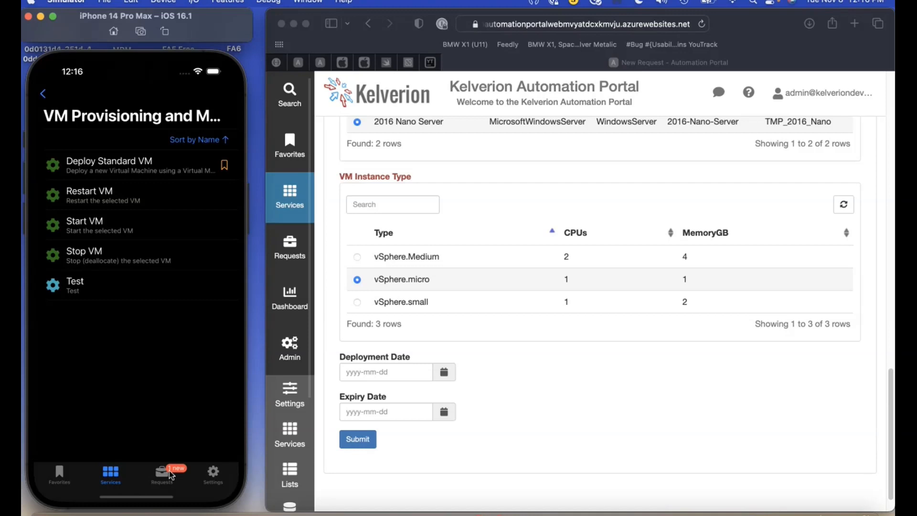
# Show the requests list with request #25 Pending Approval and reveal its swipe actions.
pyautogui.click(160, 473)
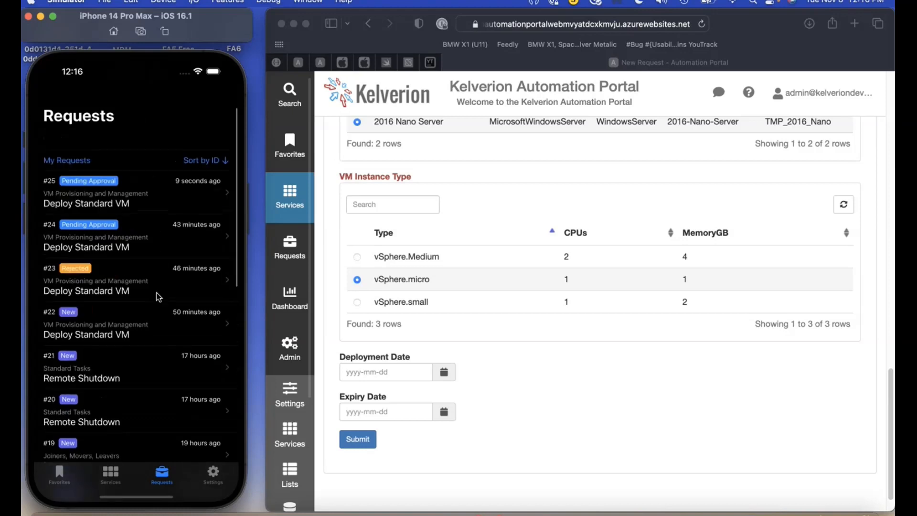
pyautogui.scroll(3)
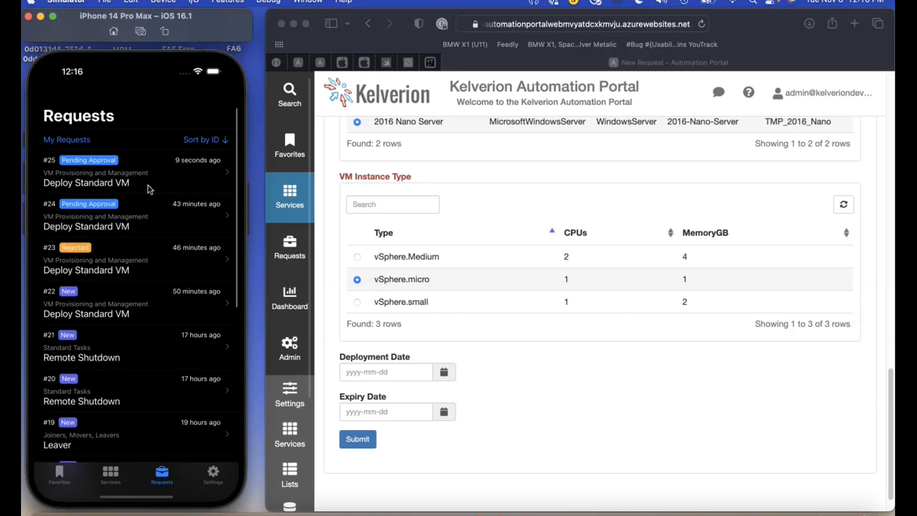
pyautogui.moveTo(85, 447)
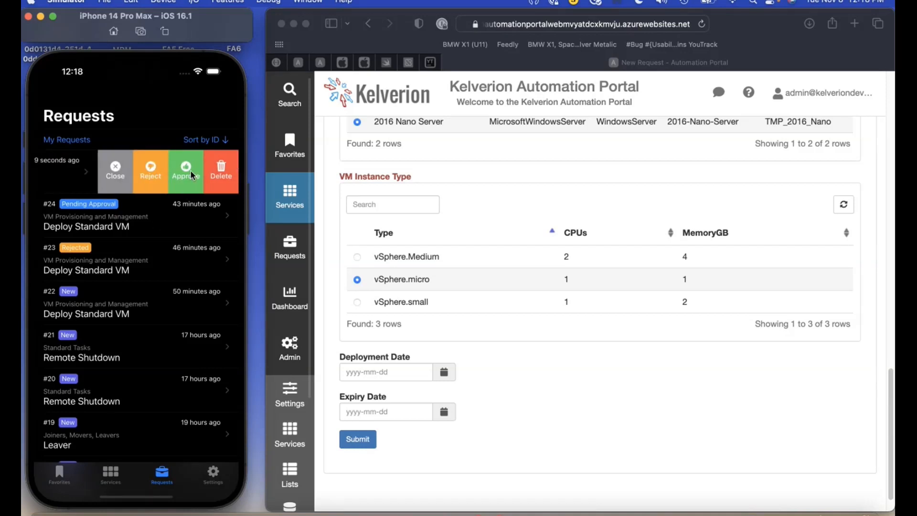
pyautogui.moveTo(203, 147)
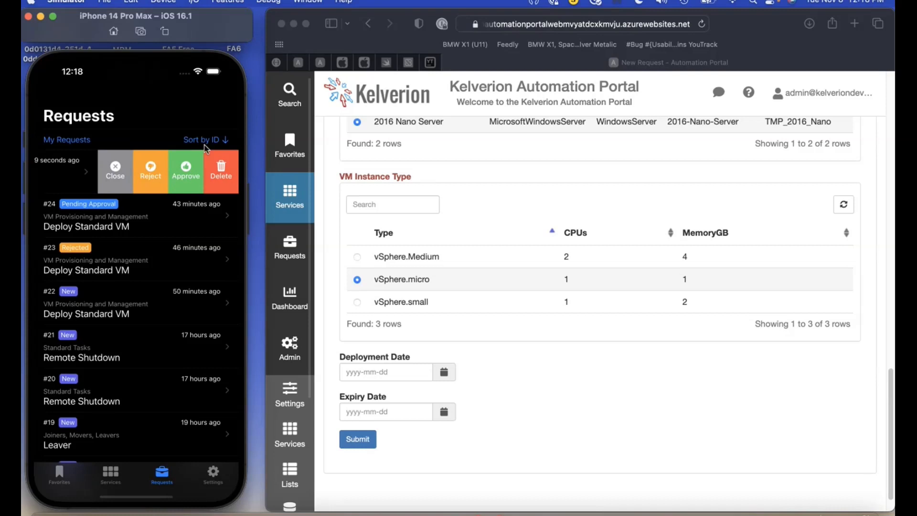
pyautogui.moveTo(213, 247)
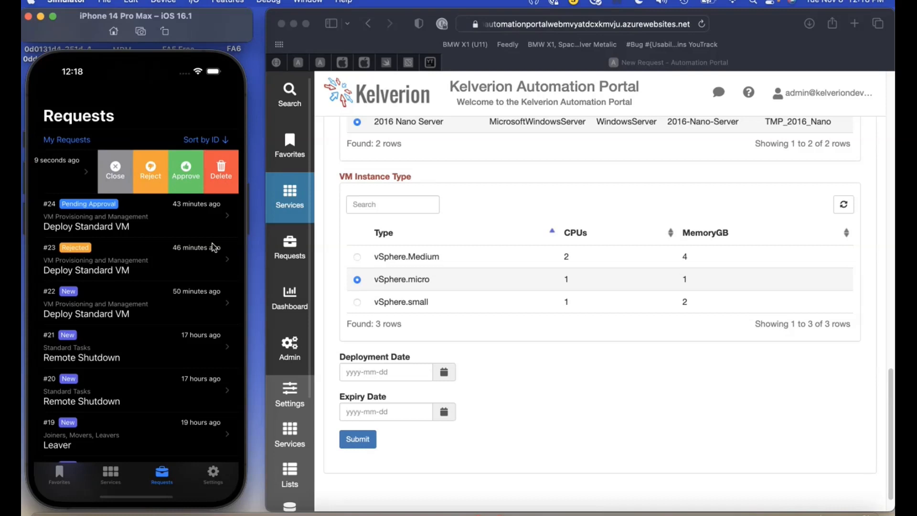
pyautogui.moveTo(231, 176)
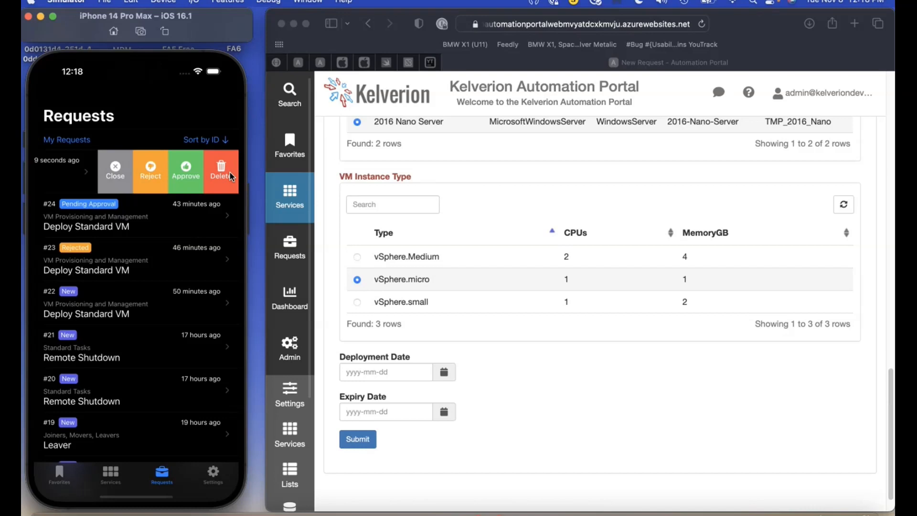
pyautogui.moveTo(220, 240)
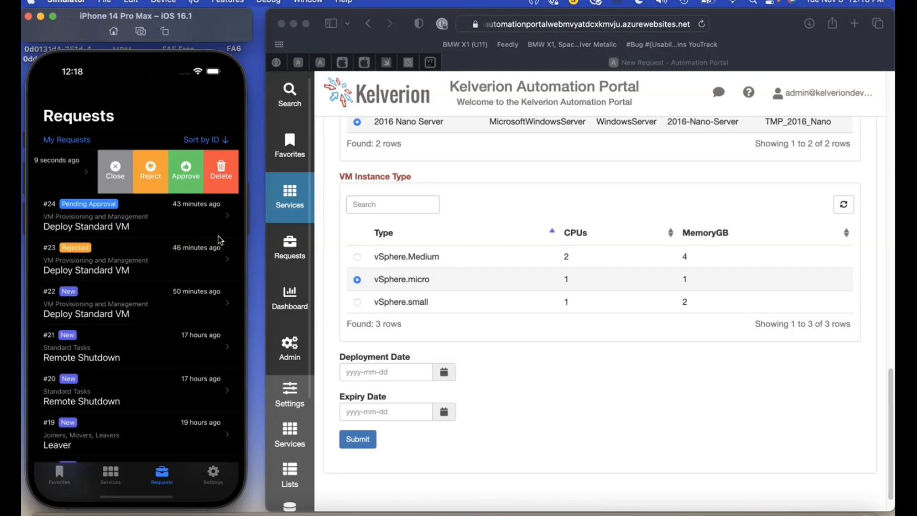
pyautogui.moveTo(150, 173)
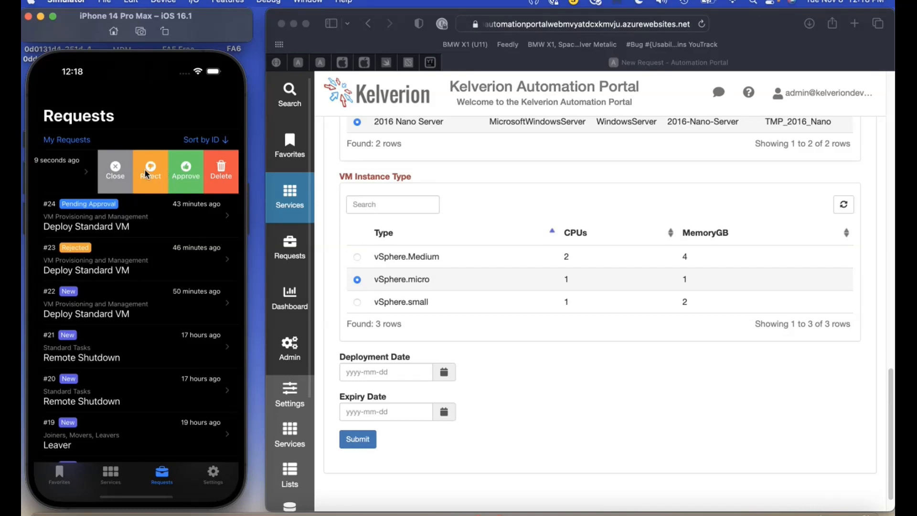
# Reject request #25, reaching the Reject Reason screen with no reason entered.
pyautogui.click(150, 170)
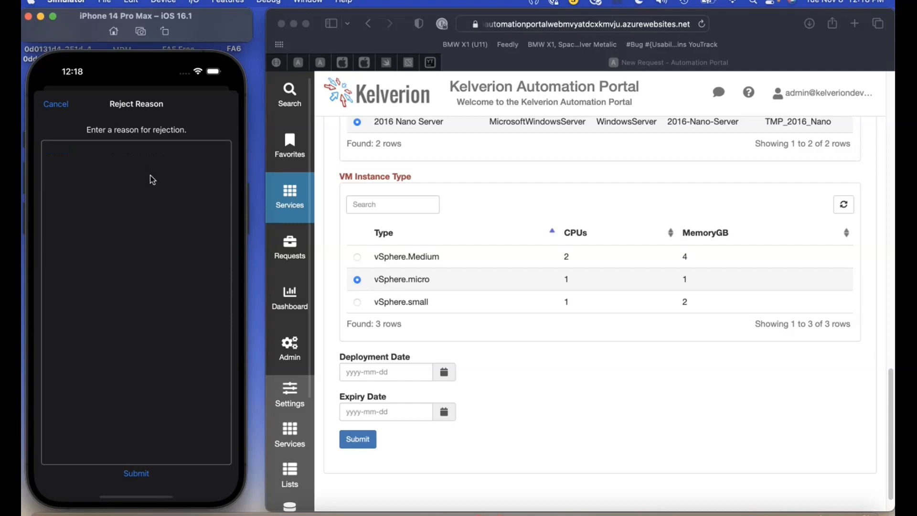
pyautogui.moveTo(75, 121)
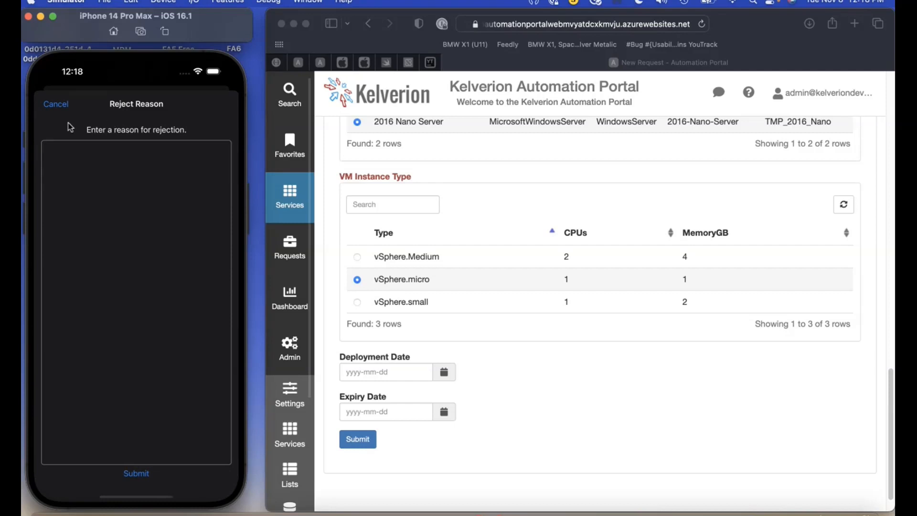
pyautogui.moveTo(116, 210)
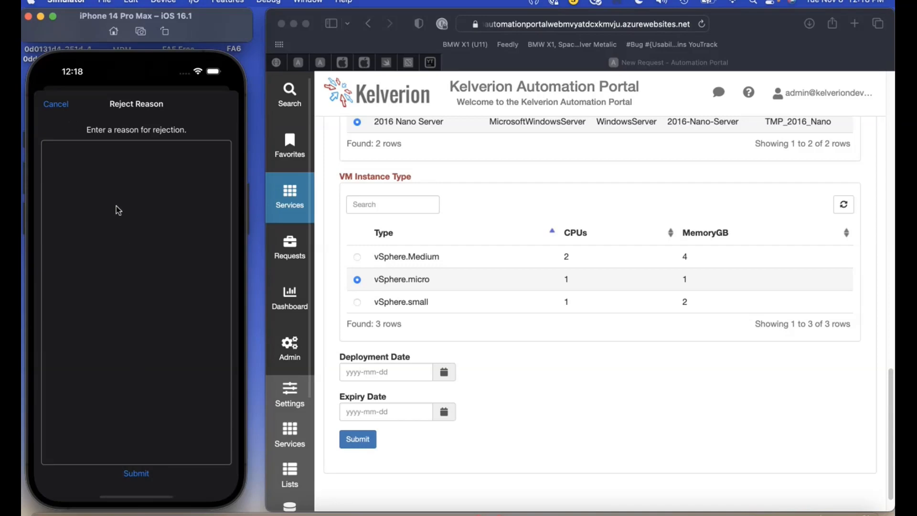
pyautogui.moveTo(56, 110)
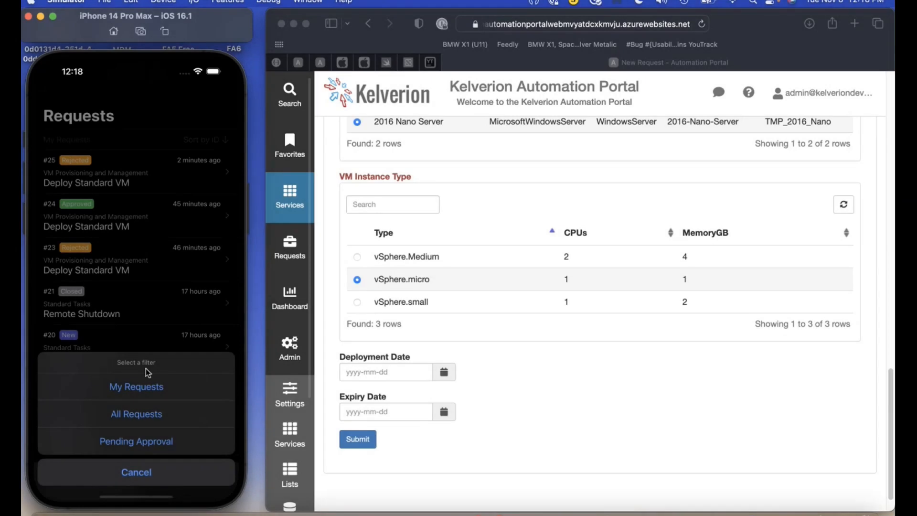
pyautogui.moveTo(155, 444)
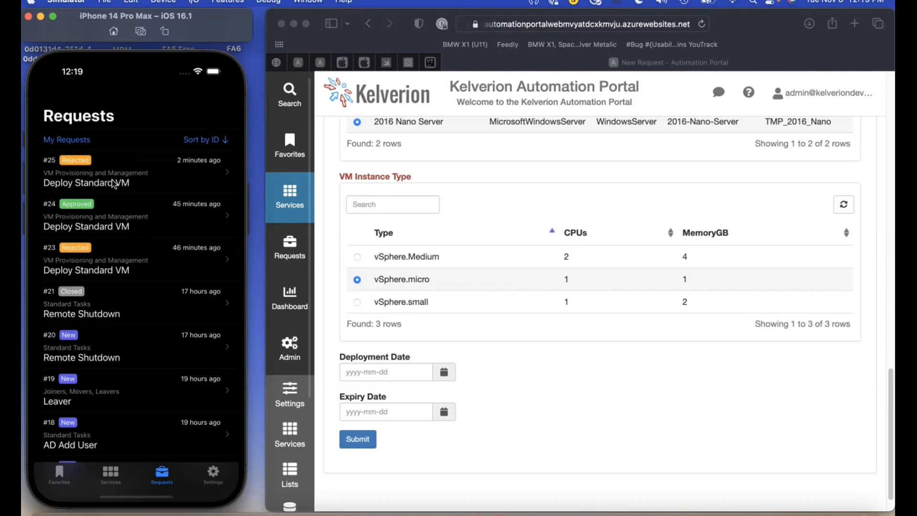
# View rejected request #25's details and dismiss its ... actions menu without choosing one.
pyautogui.click(117, 171)
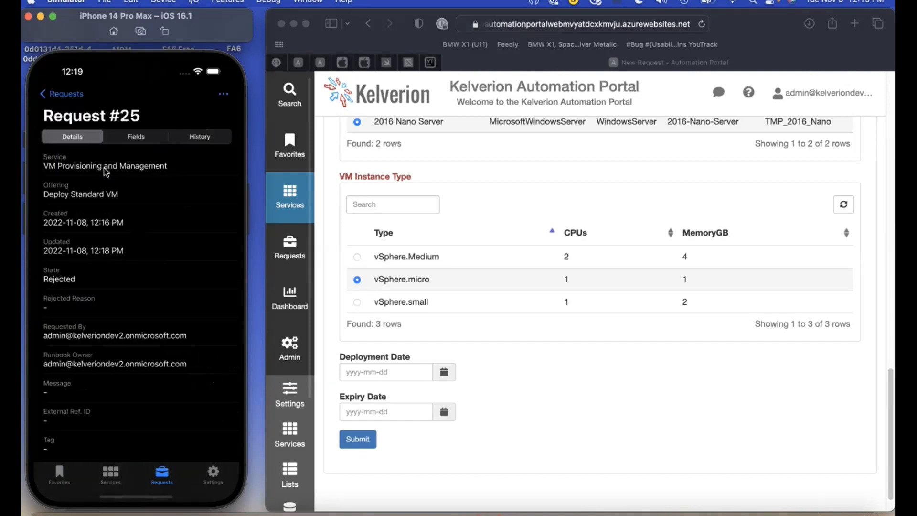
pyautogui.moveTo(195, 179)
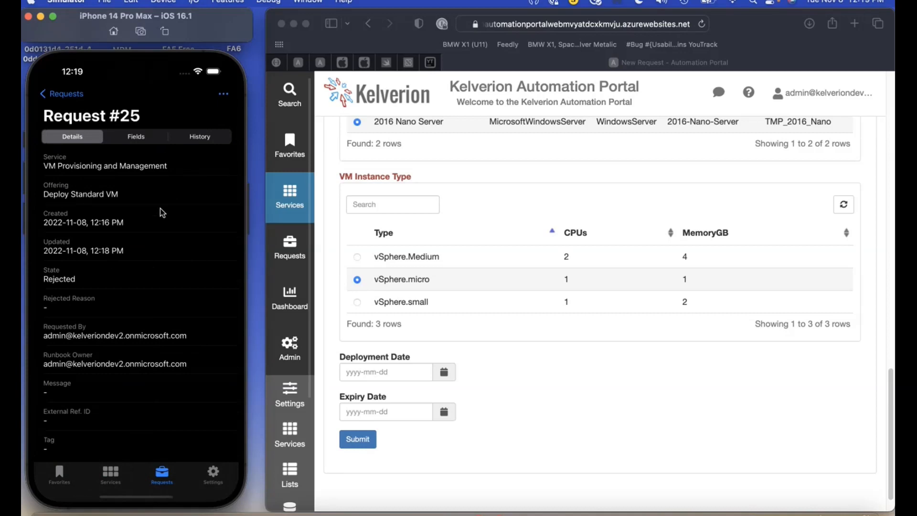
pyautogui.moveTo(225, 98)
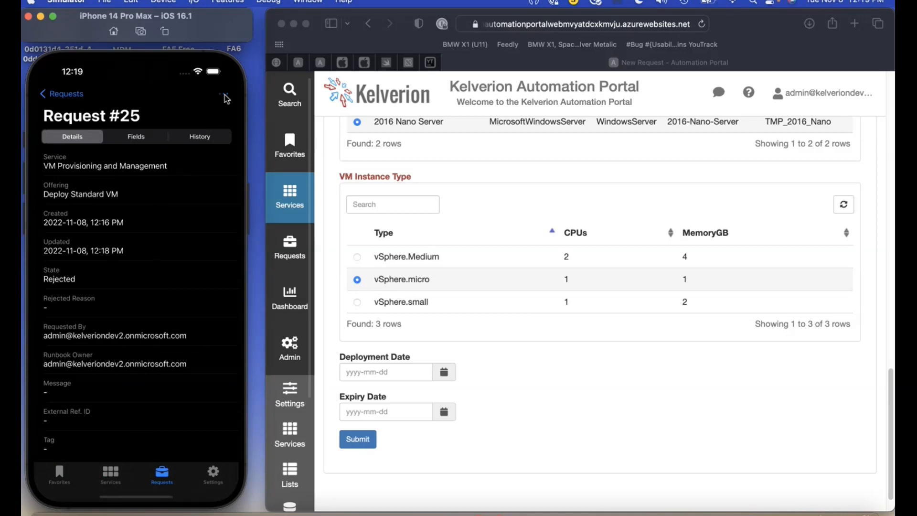
pyautogui.click(223, 94)
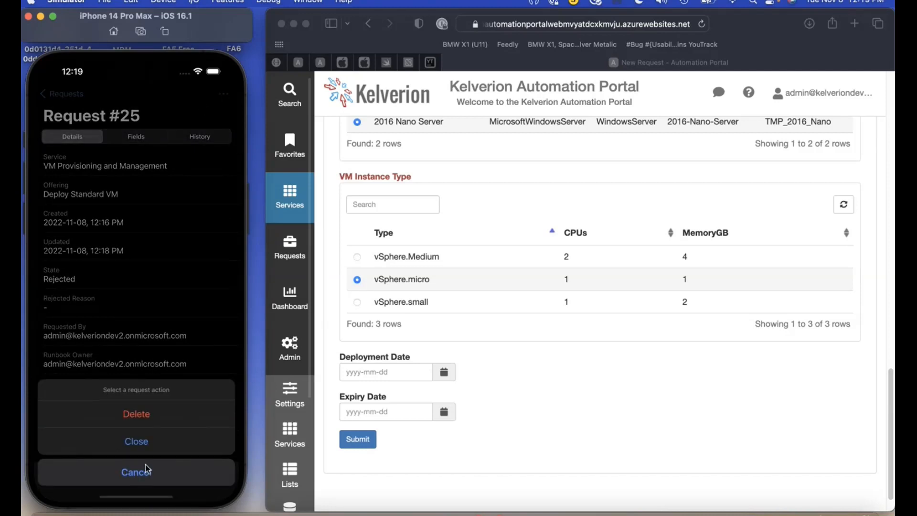
pyautogui.click(136, 471)
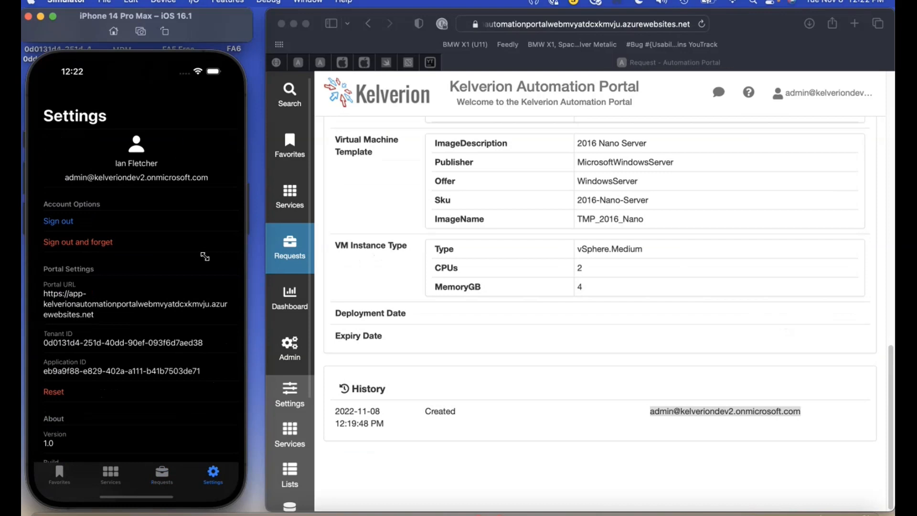
# Scroll the Settings page to the About details: version 1.0, build 22, third-party notices.
pyautogui.scroll(-3)
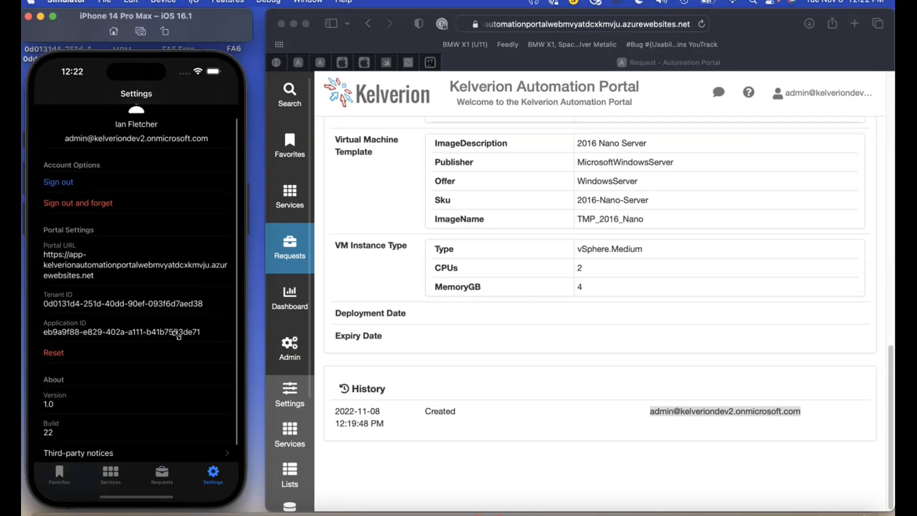